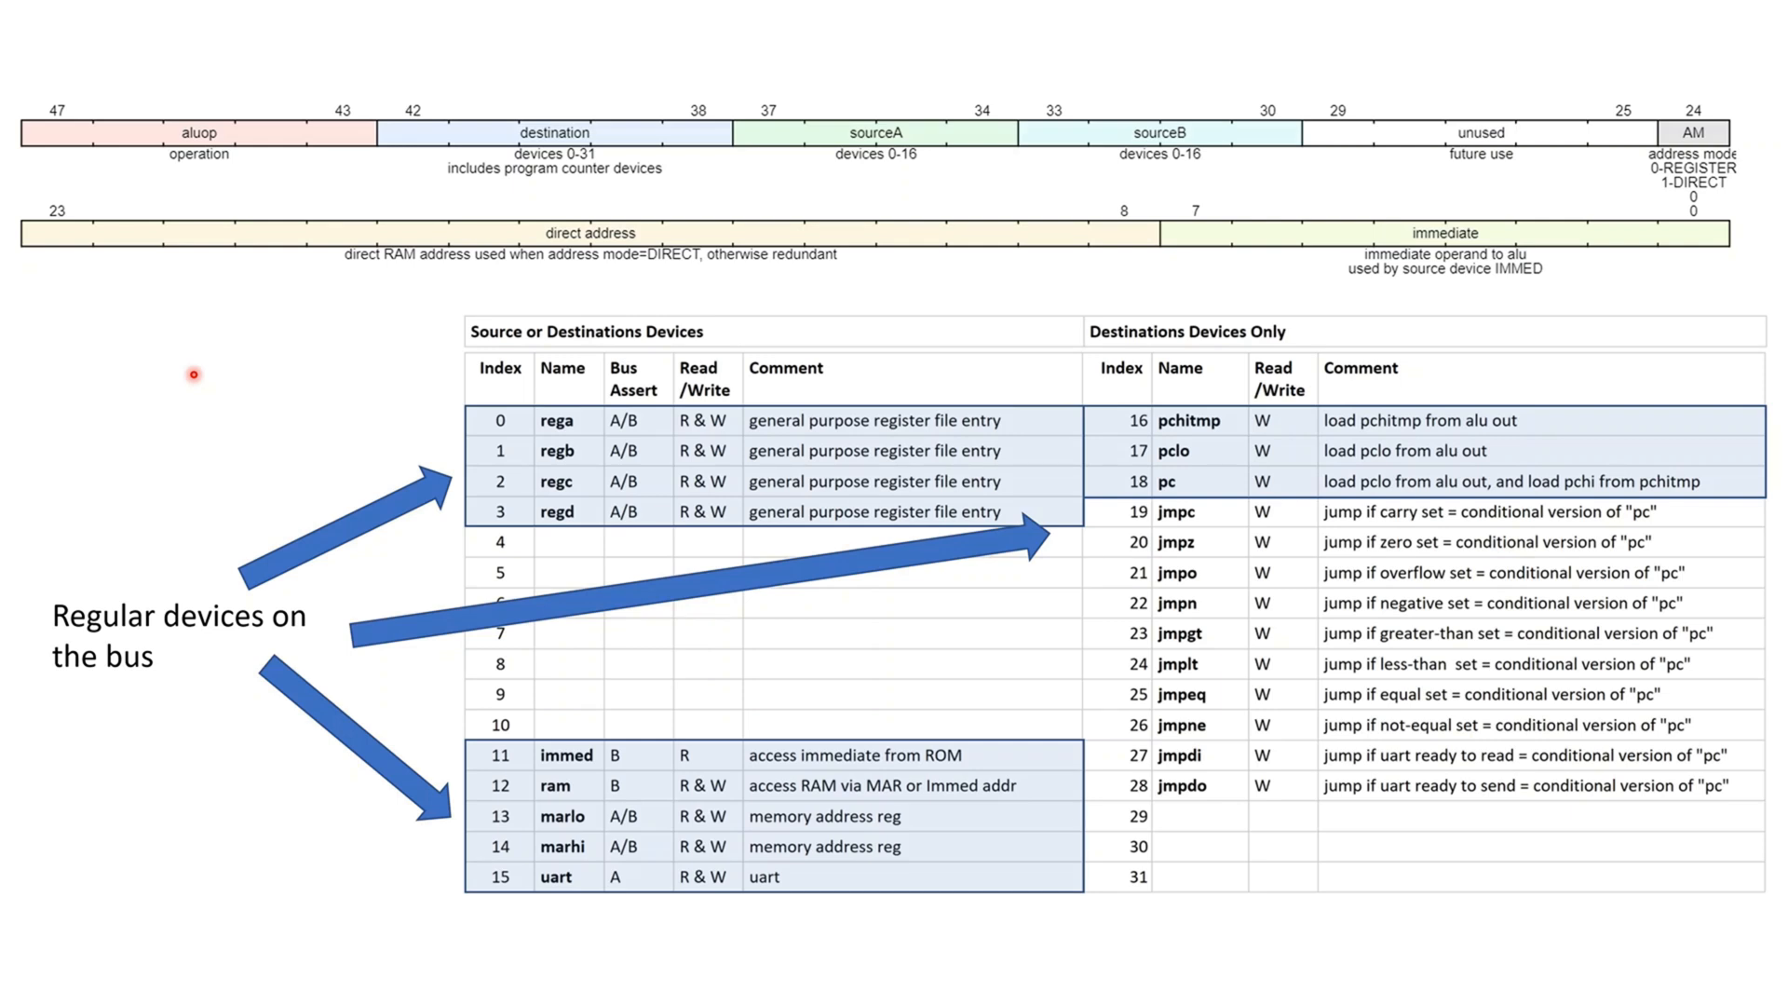
pyautogui.moveTo(356, 401)
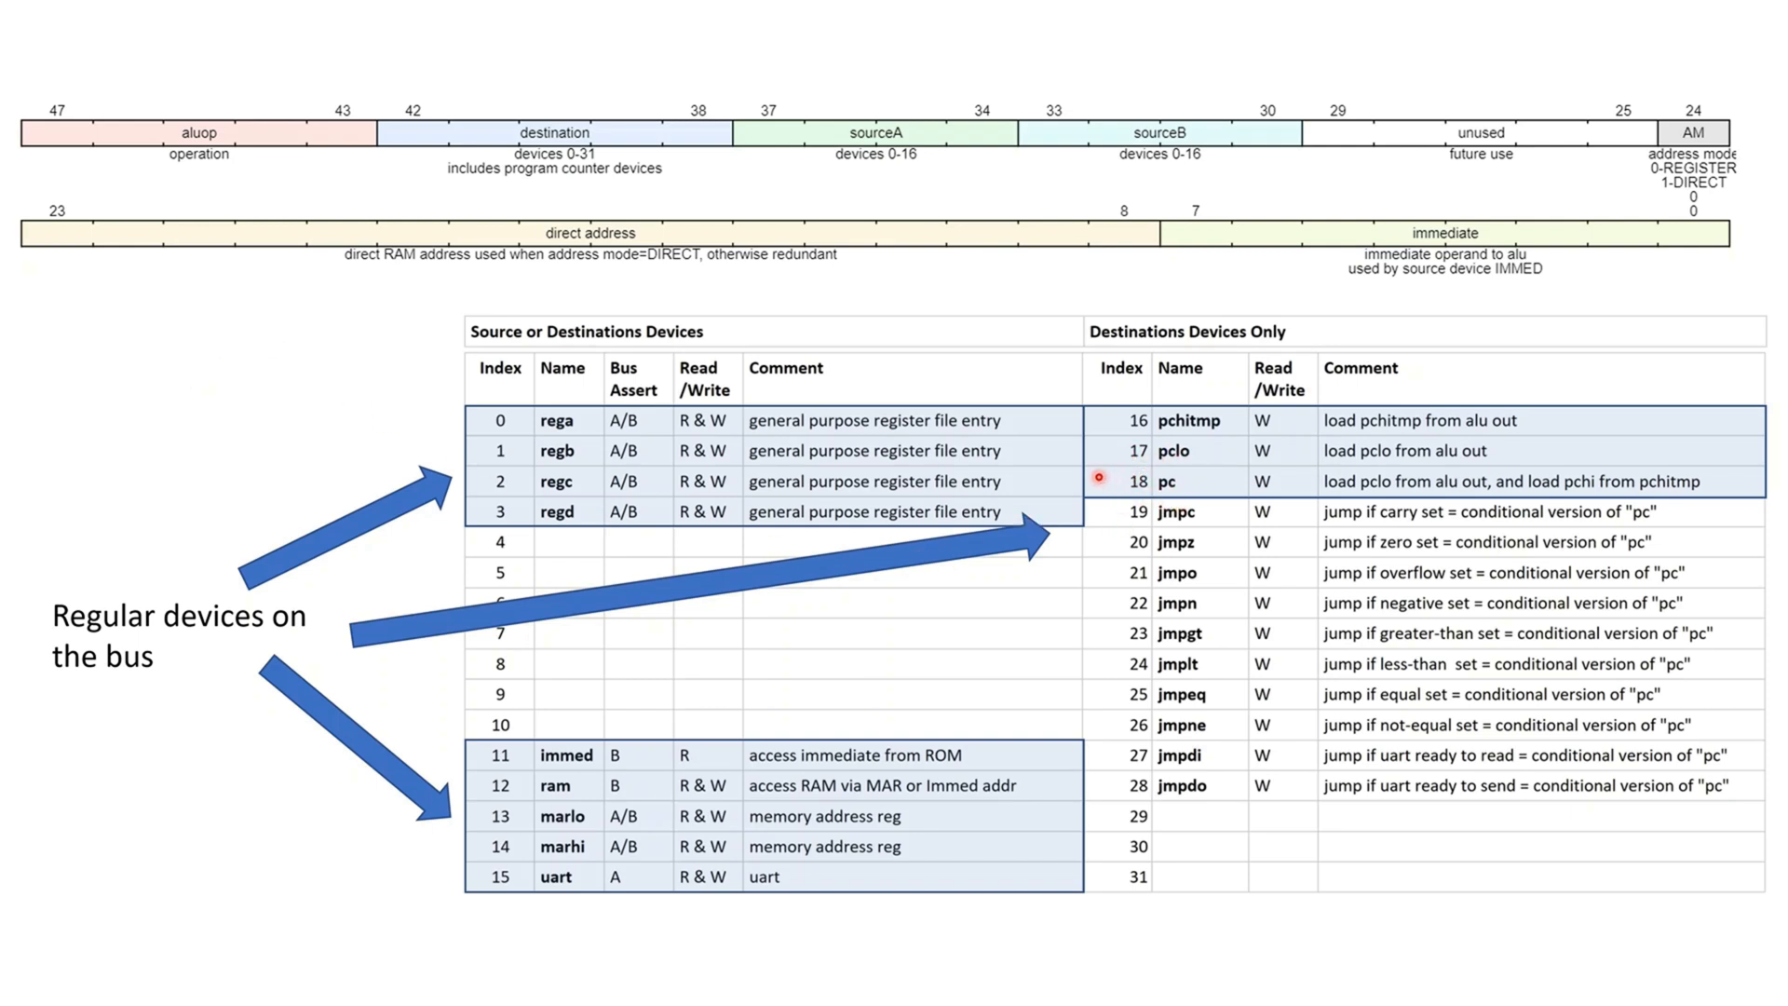
pyautogui.moveTo(1051, 468)
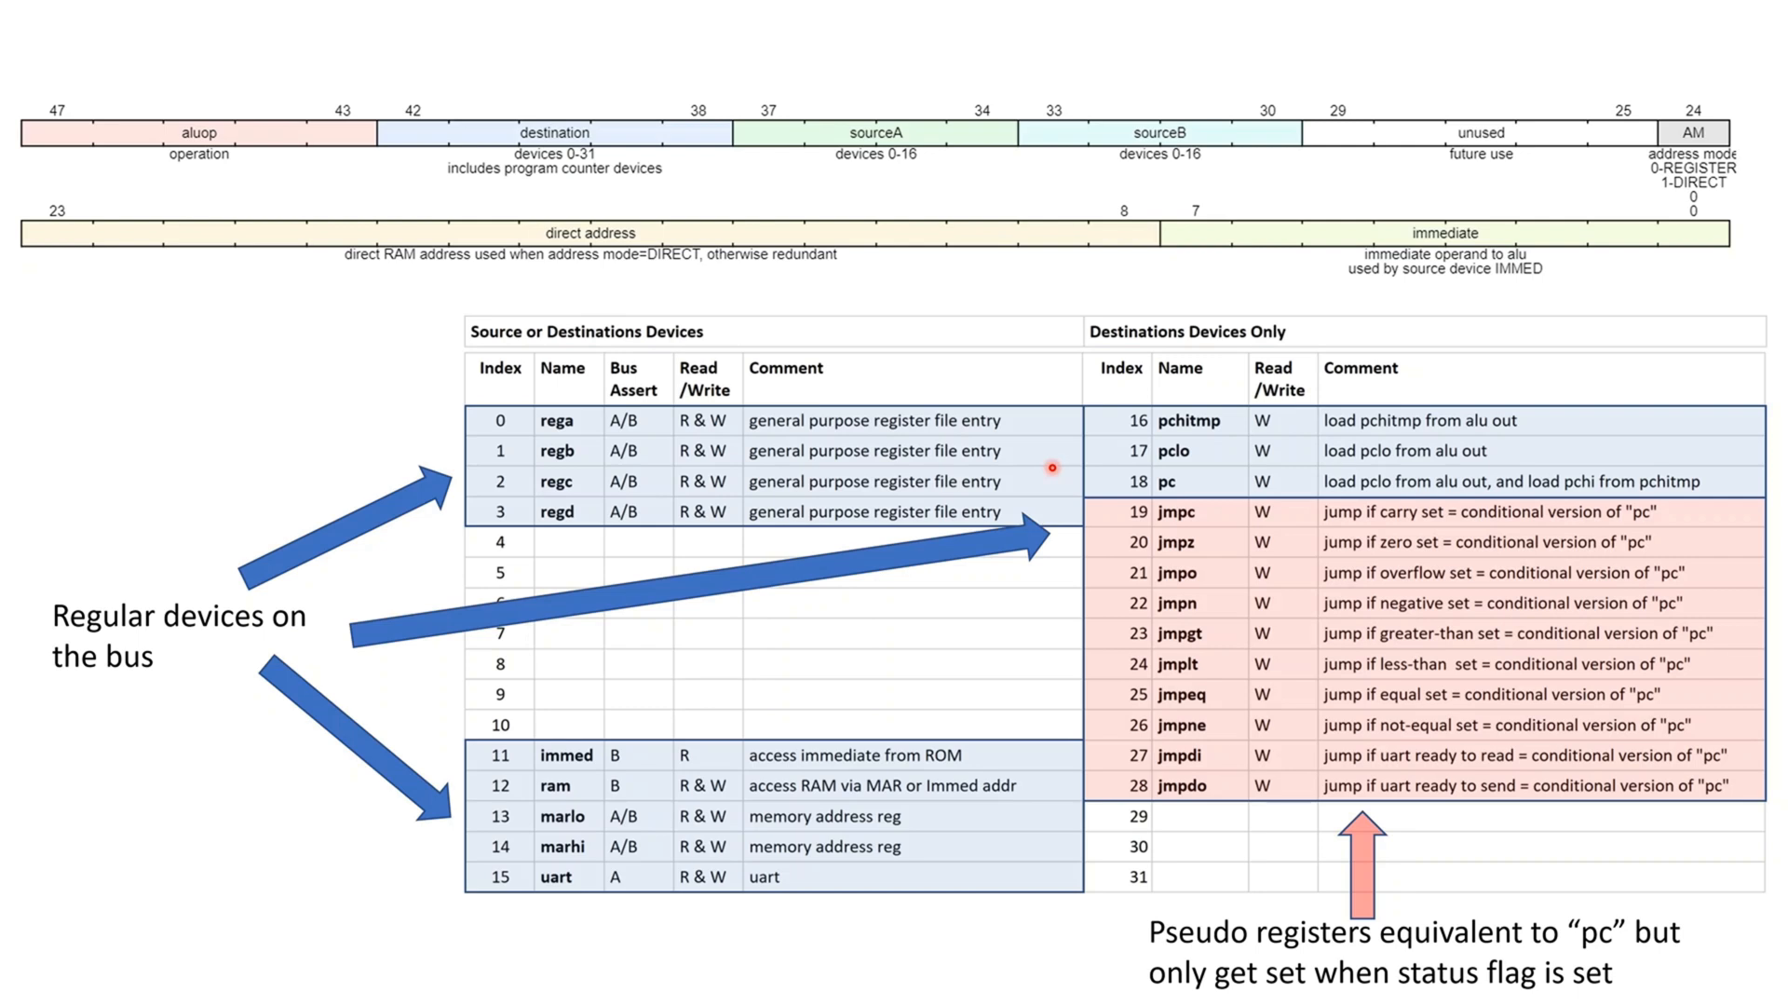
pyautogui.moveTo(85, 332)
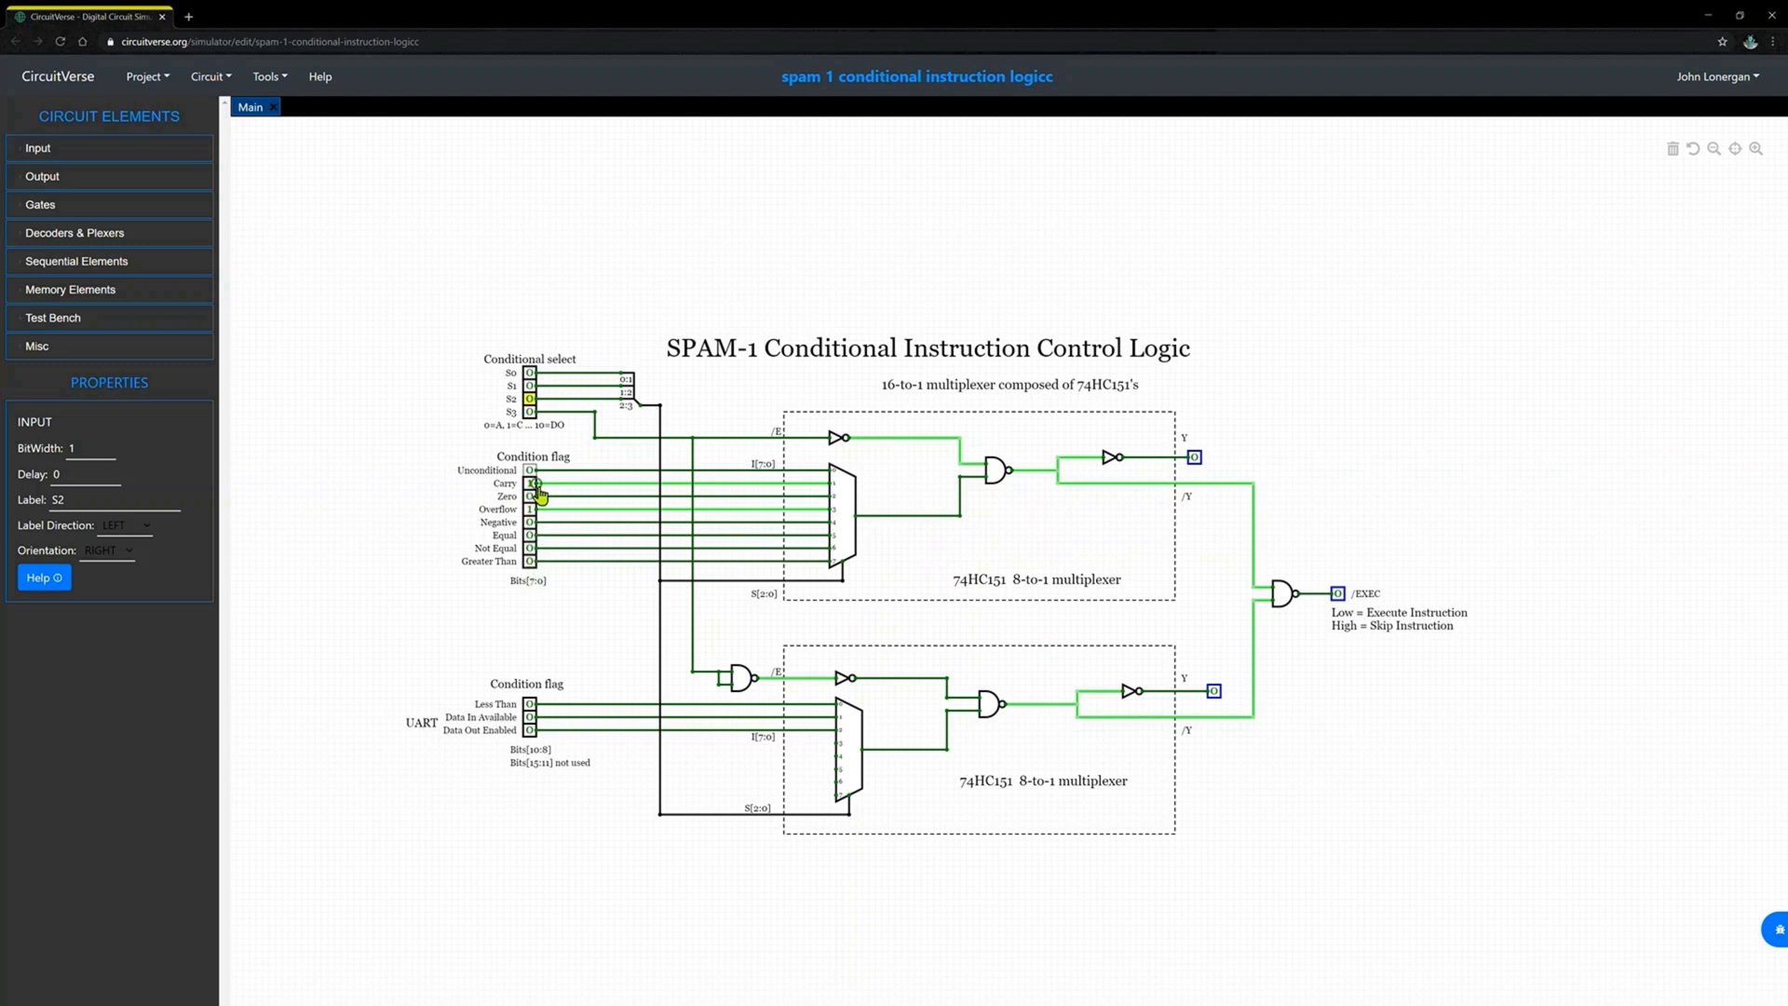
# Raise the Carry flag so the selected Carry condition drives the multiplexer output high.
pyautogui.click(531, 482)
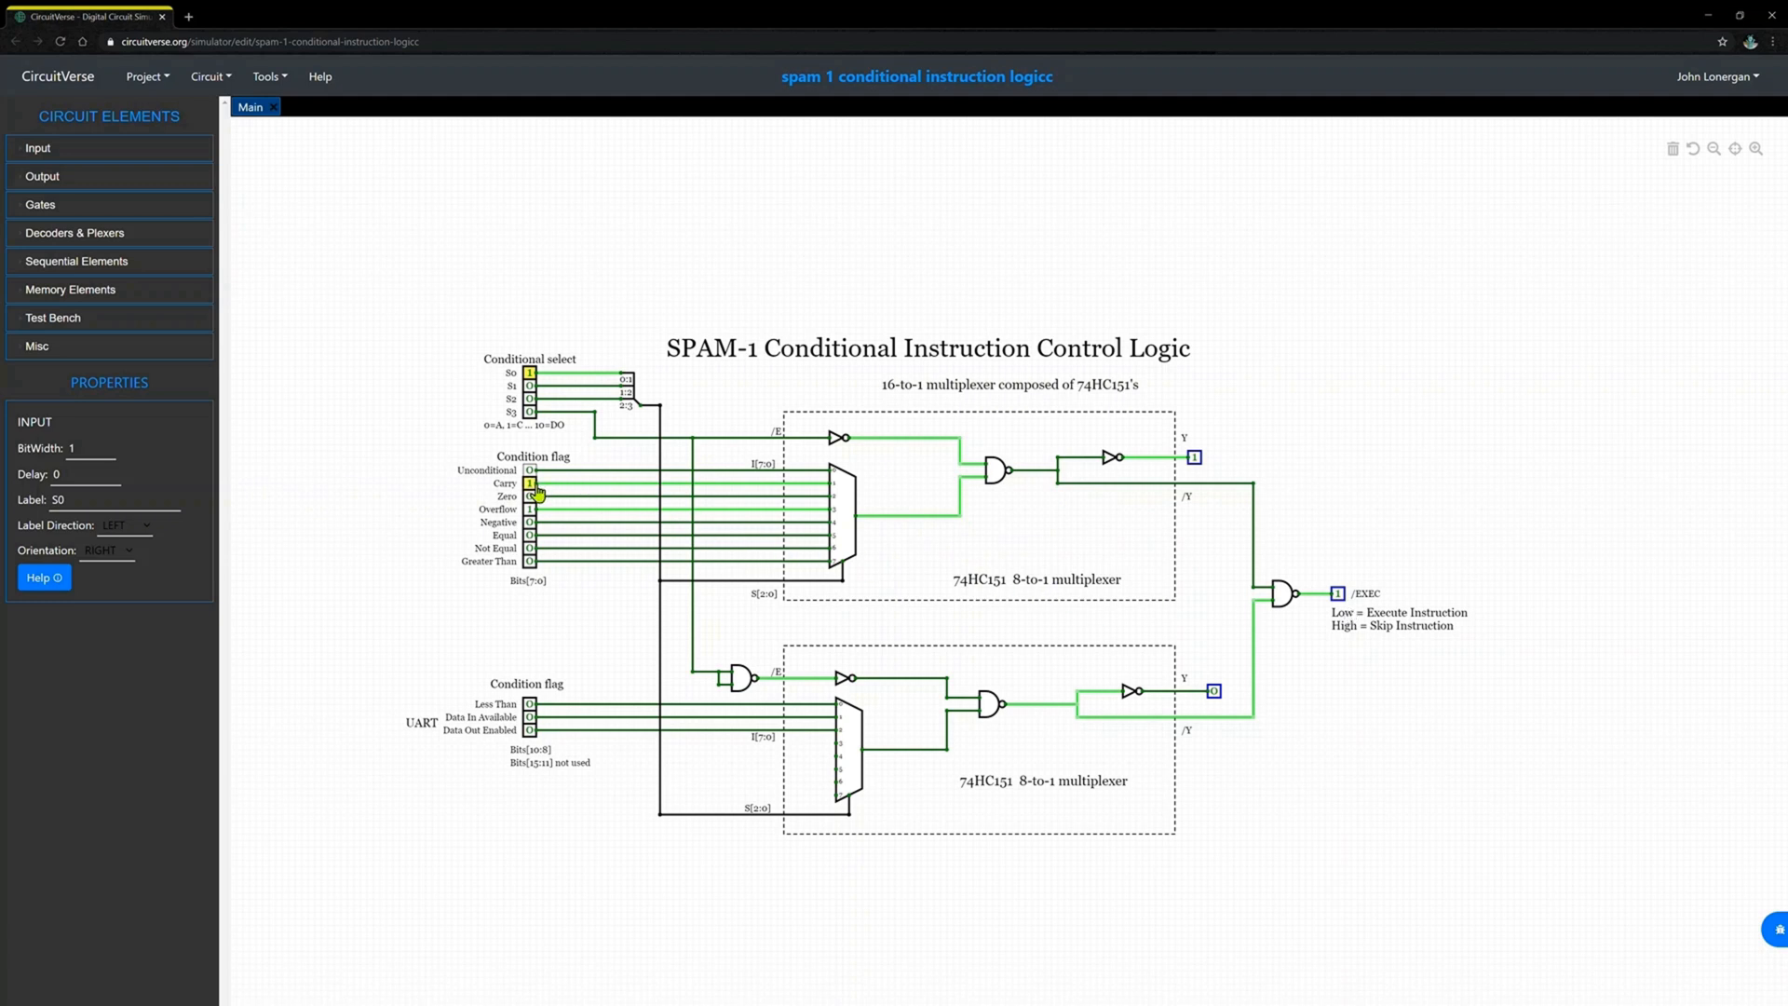
# Clear the Carry flag and raise the Negative flag, turning /EXEC high.
pyautogui.click(529, 482)
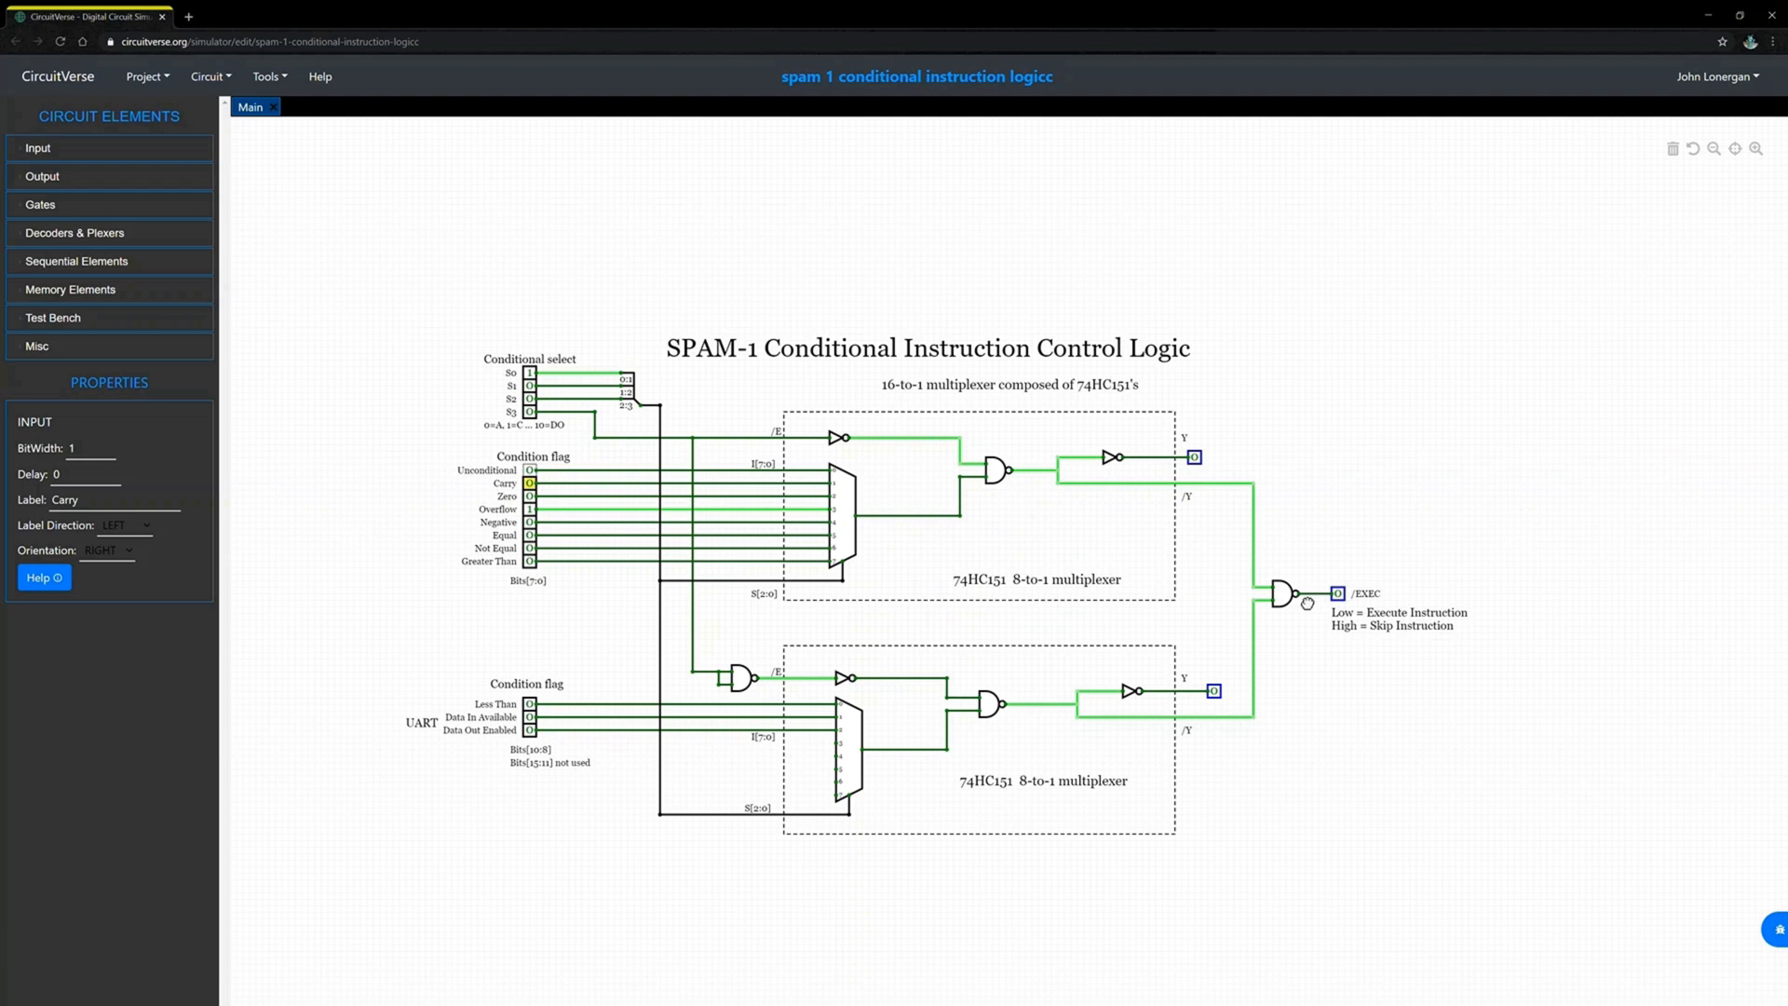
pyautogui.moveTo(1351, 611)
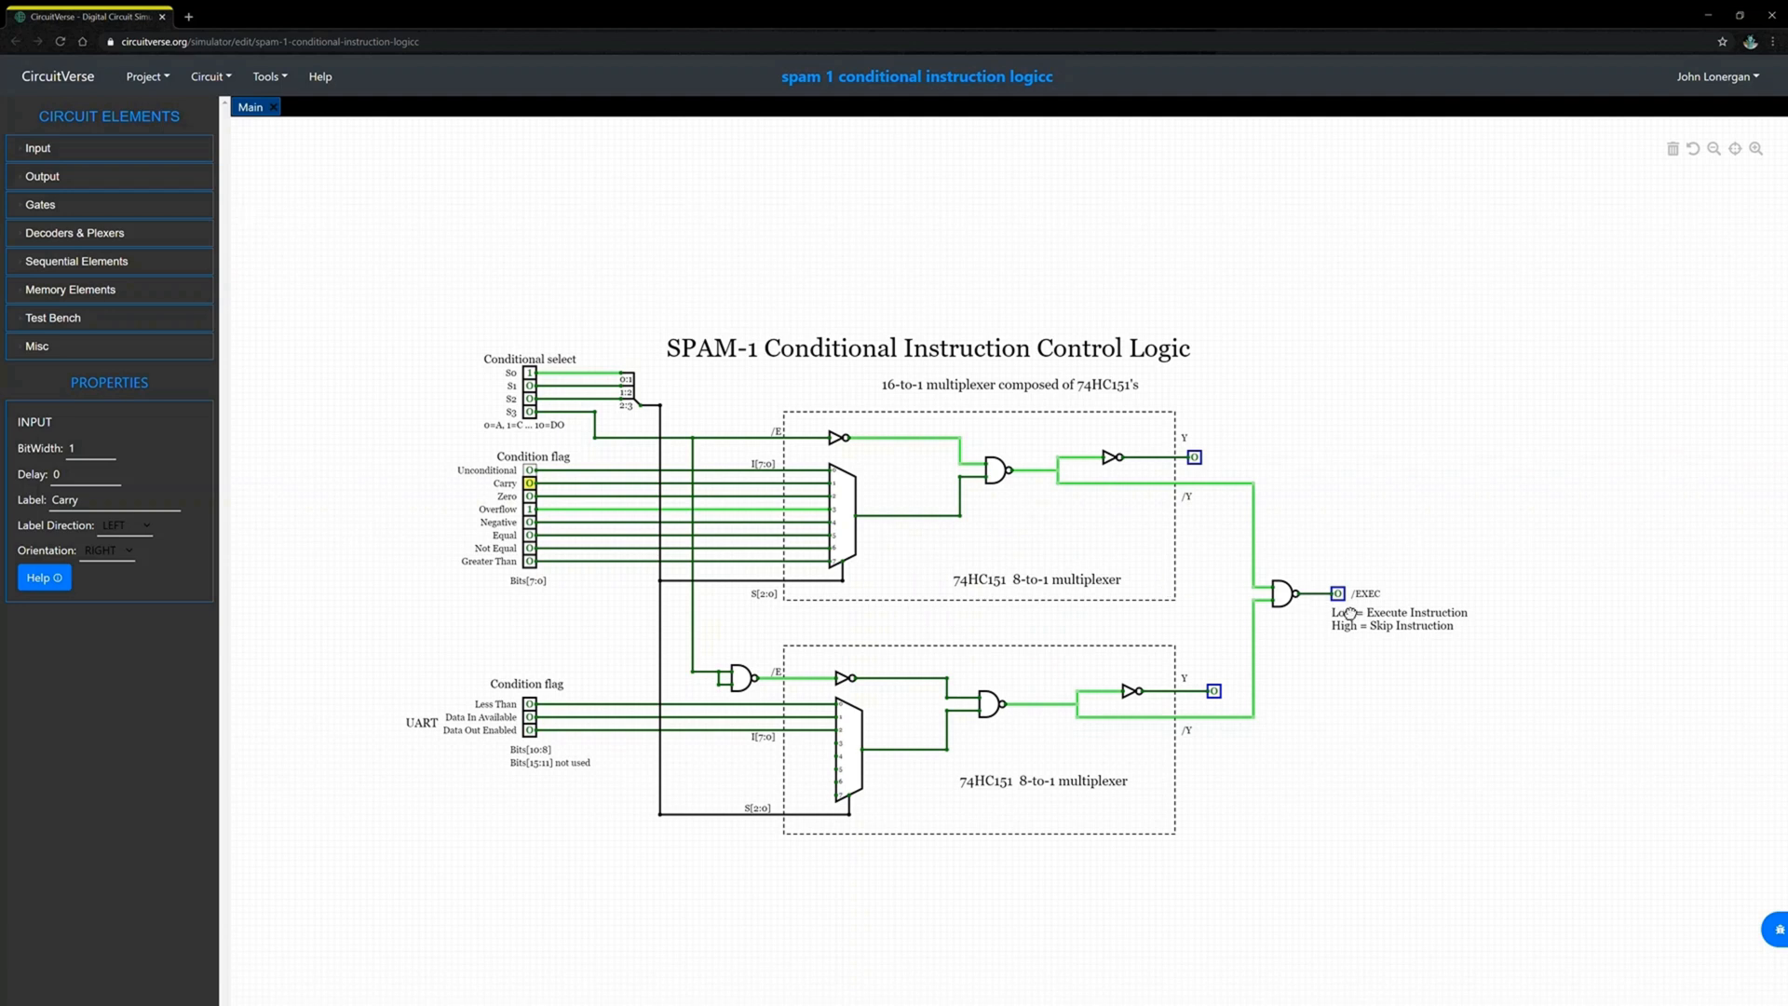
pyautogui.moveTo(563, 546)
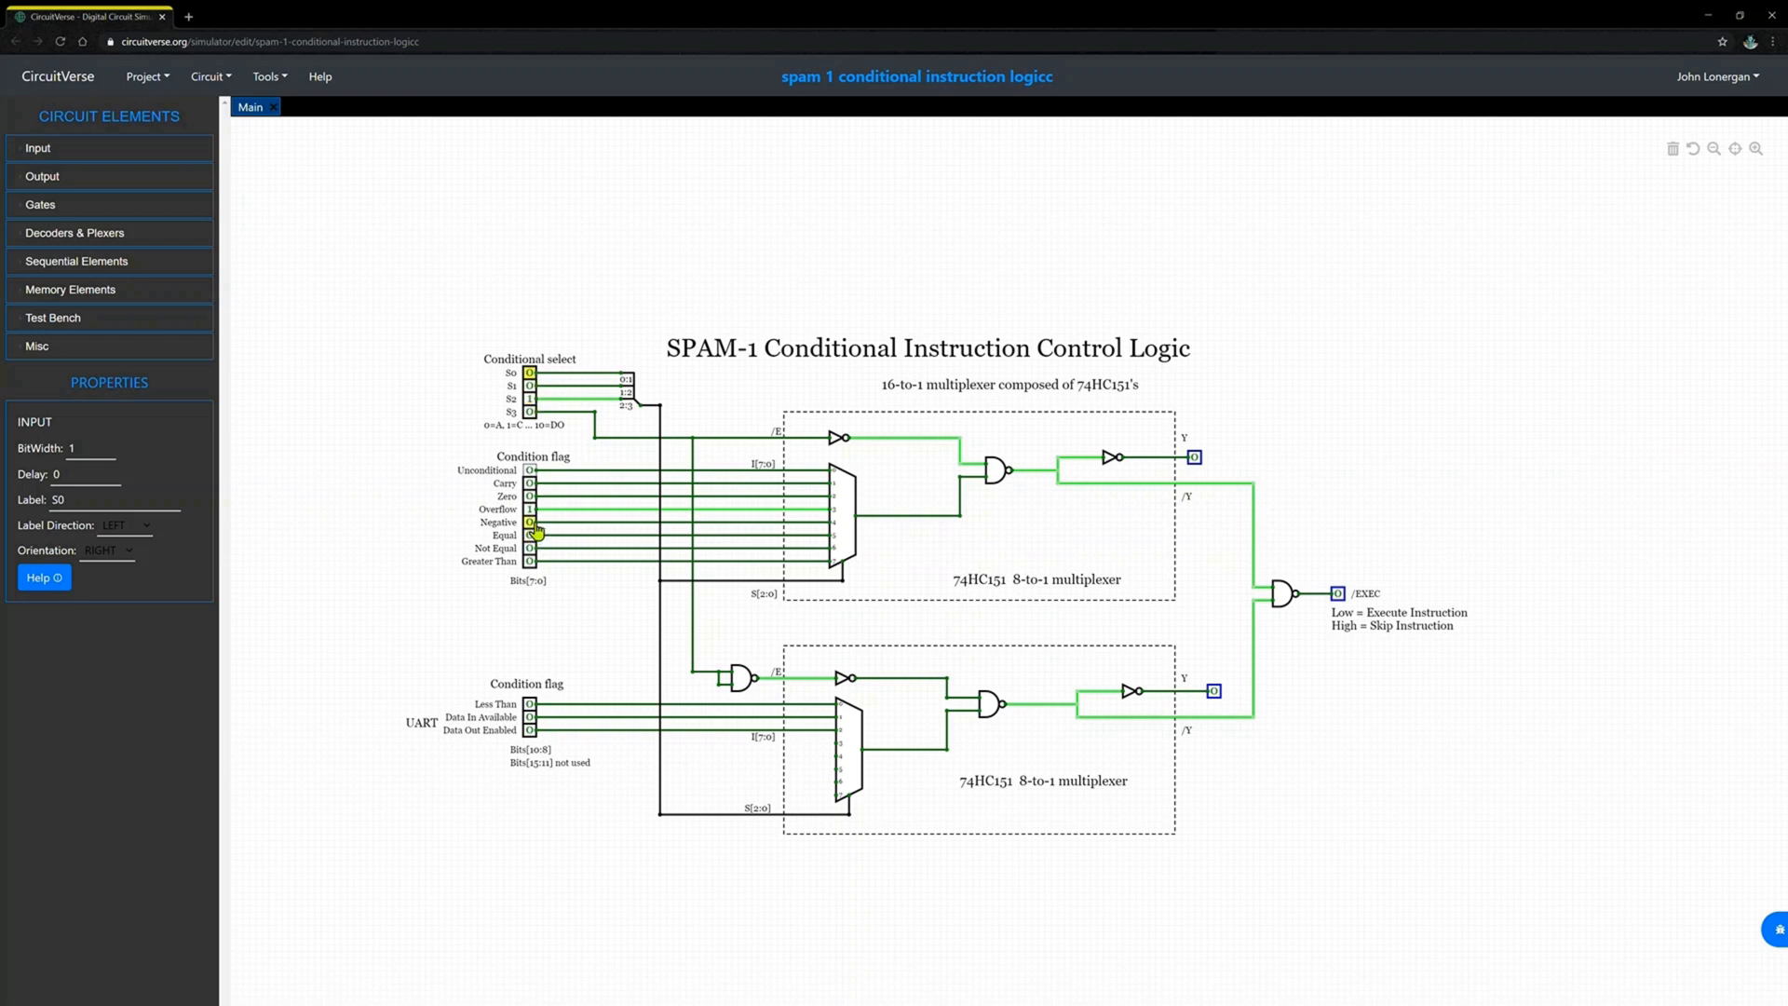
pyautogui.click(530, 521)
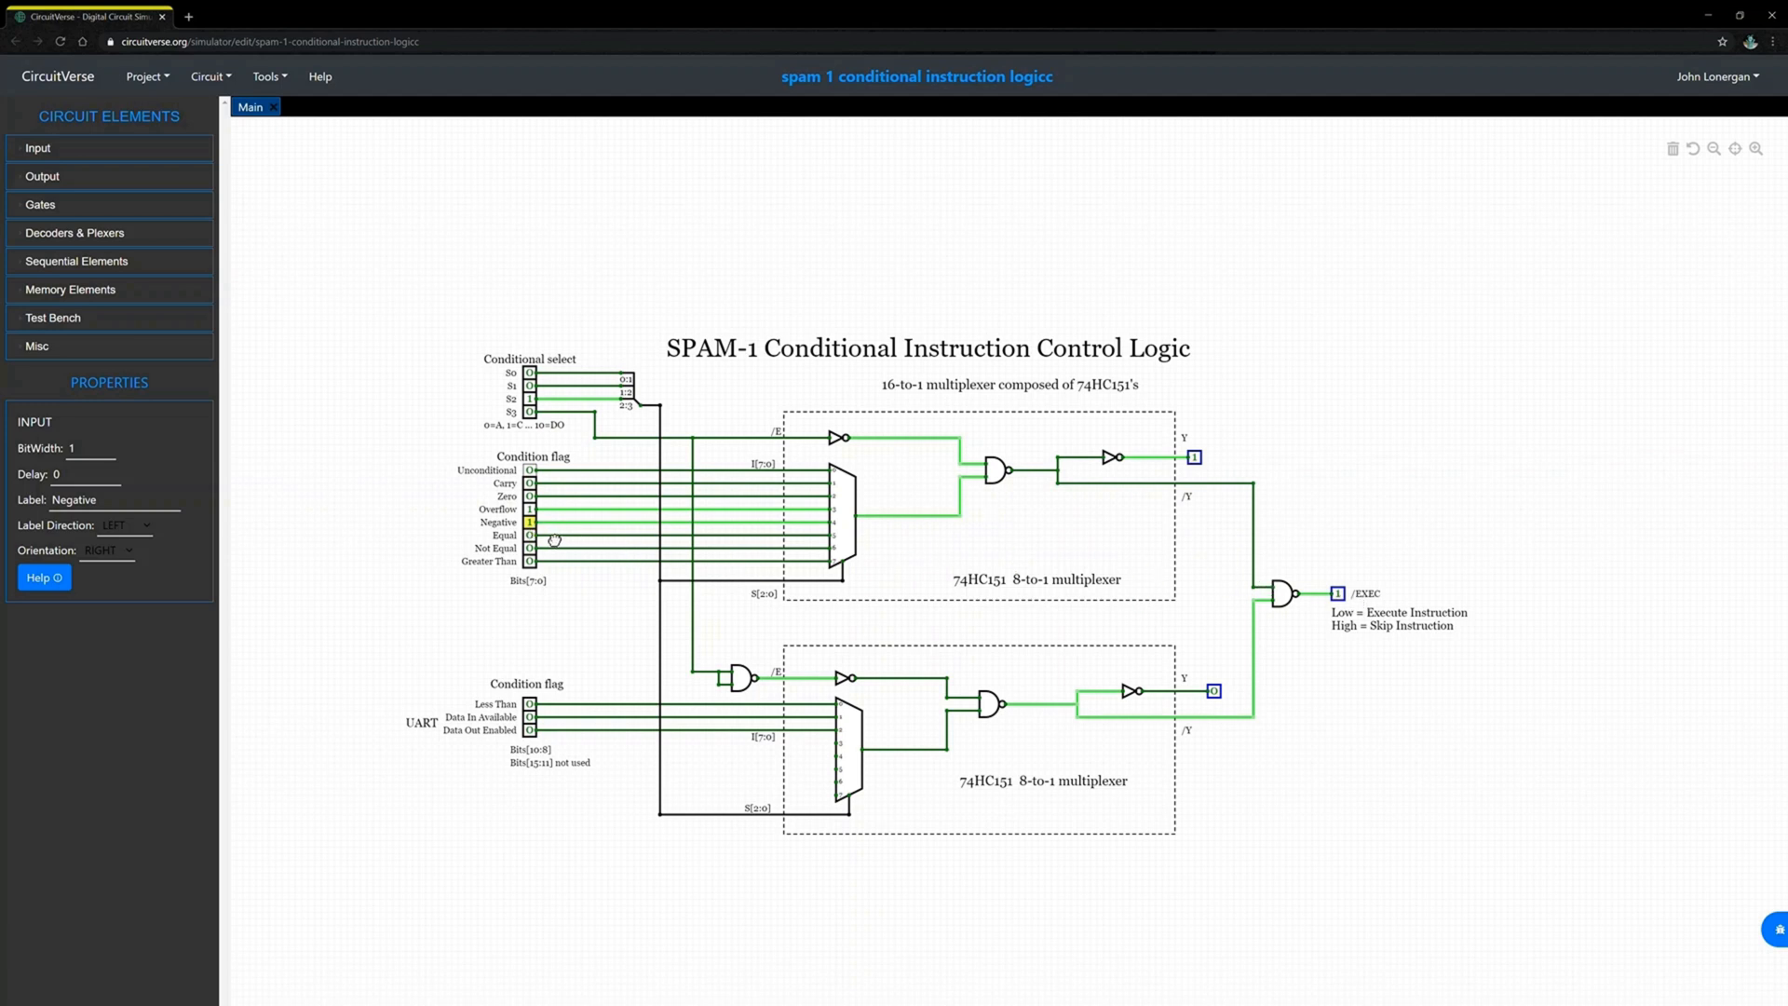
pyautogui.moveTo(532, 509)
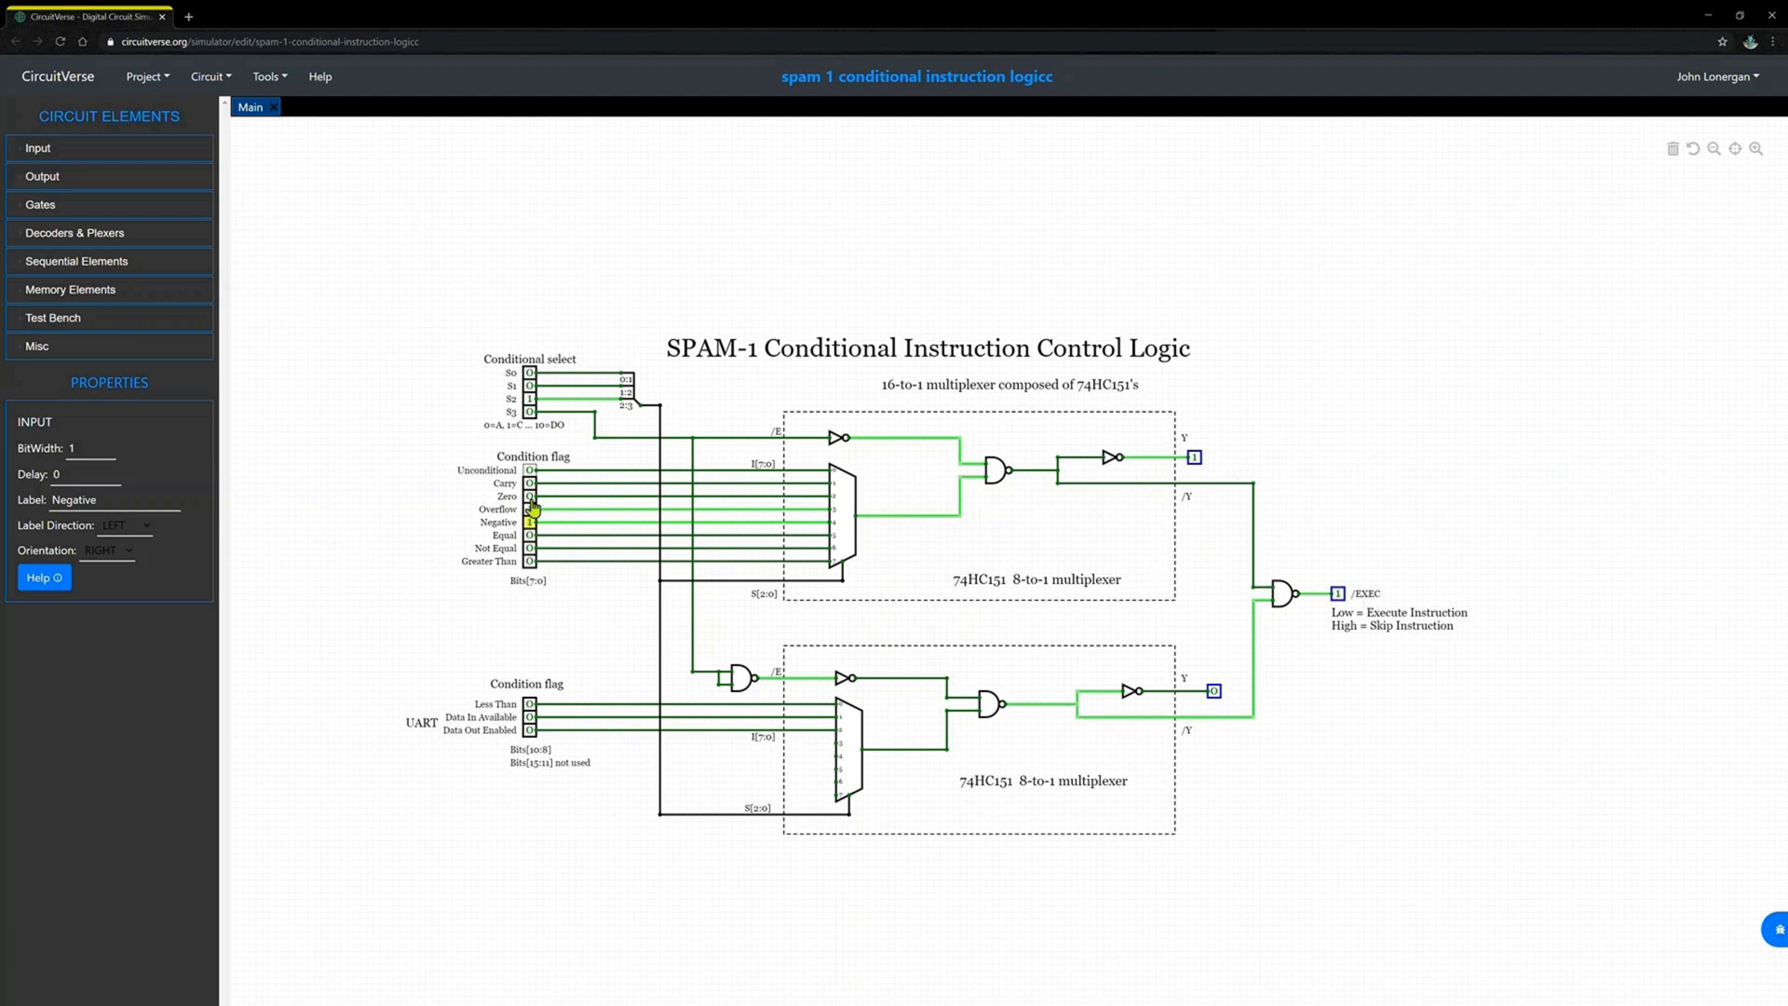